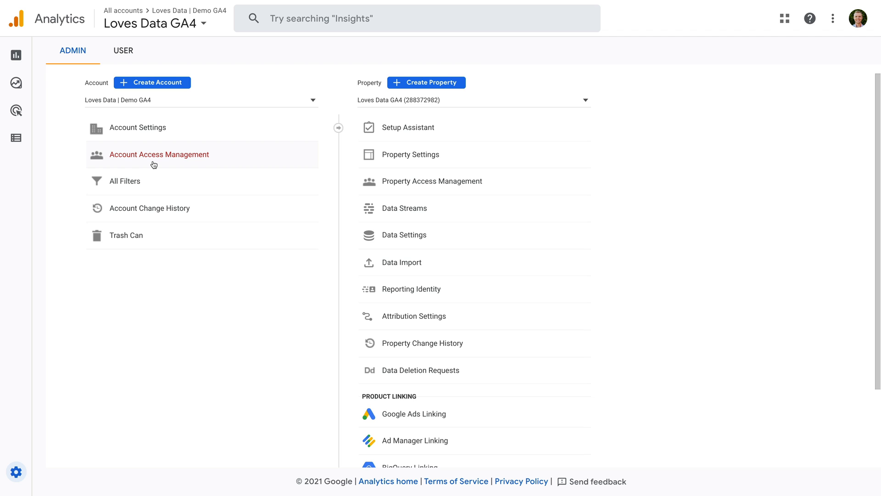
- Open Account Access Management for the Loves Data | Demo GA4 account, listing its administrator
{"action": "left_click", "coordinate": [160, 154]}
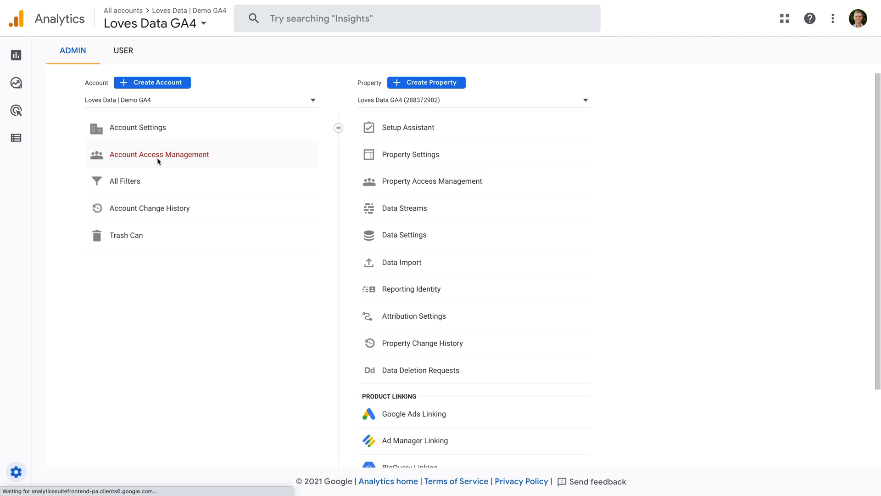
{"action": "left_click", "coordinate": [159, 154]}
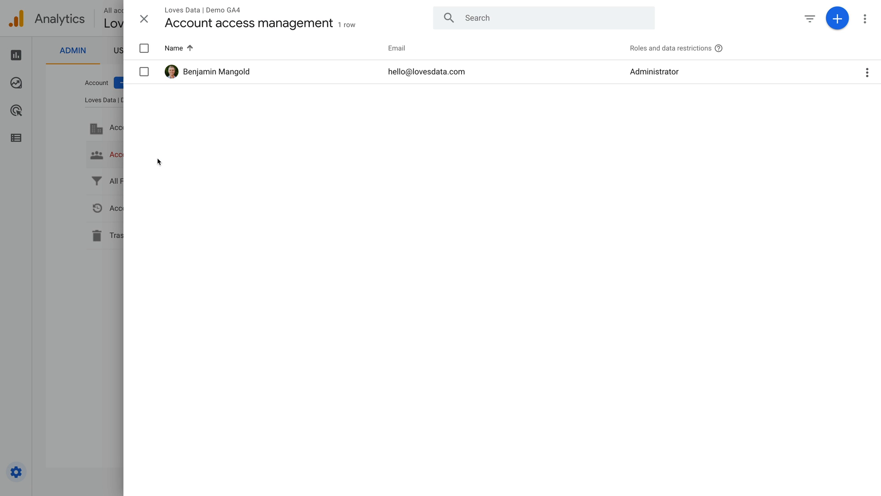
{"action": "mouse_move", "coordinate": [268, 82]}
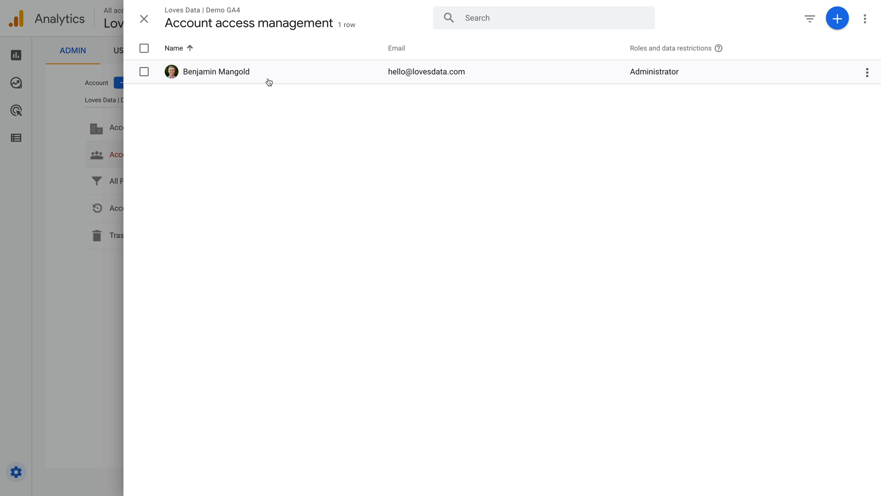
{"action": "mouse_move", "coordinate": [343, 81]}
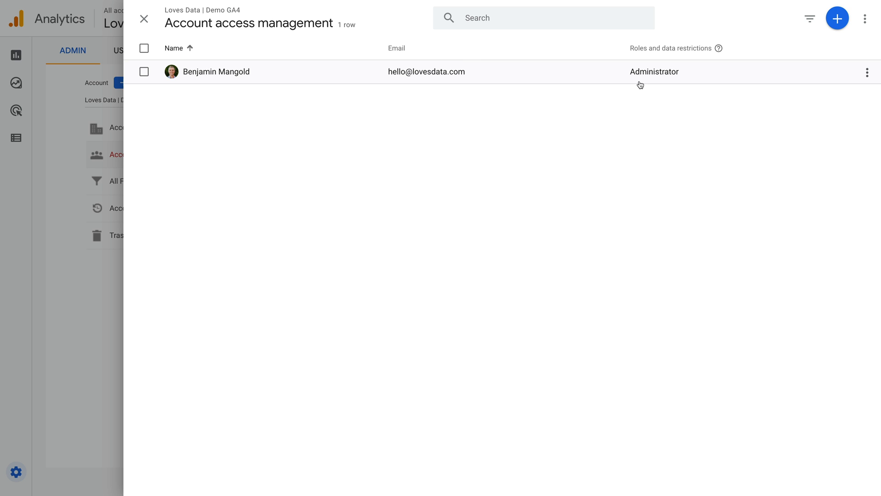
{"action": "mouse_move", "coordinate": [837, 30]}
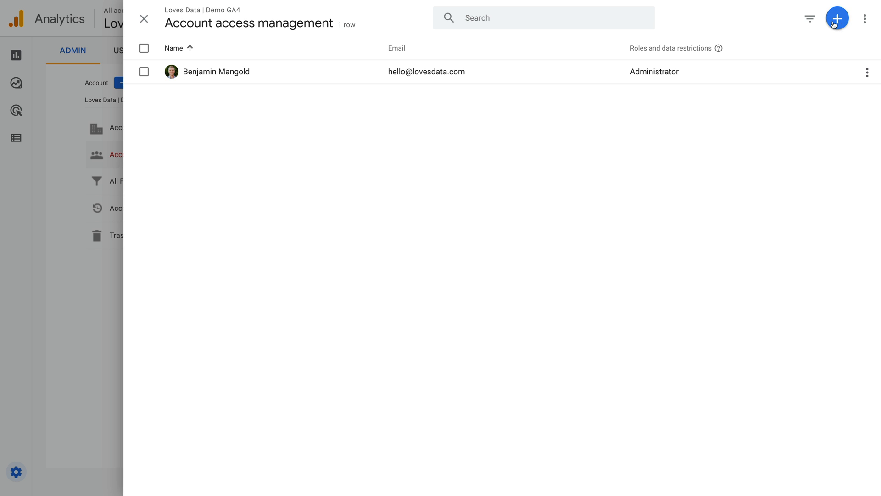
{"action": "left_click", "coordinate": [837, 18]}
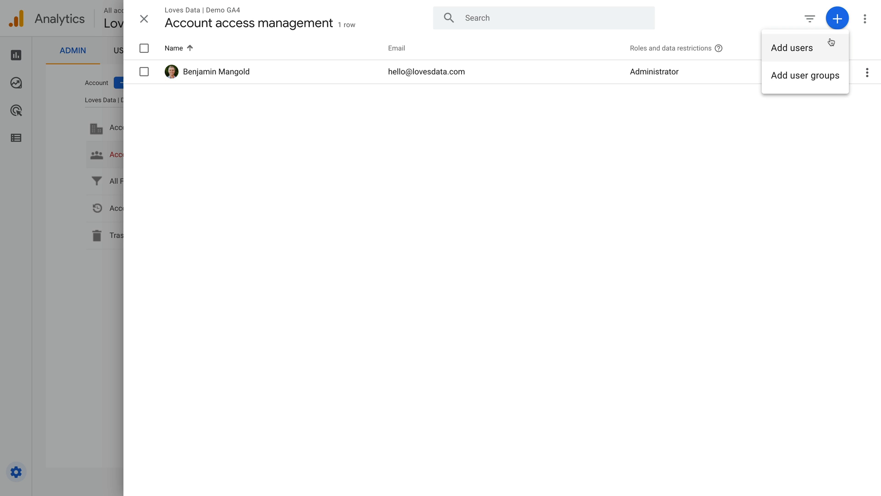
{"action": "mouse_move", "coordinate": [823, 84]}
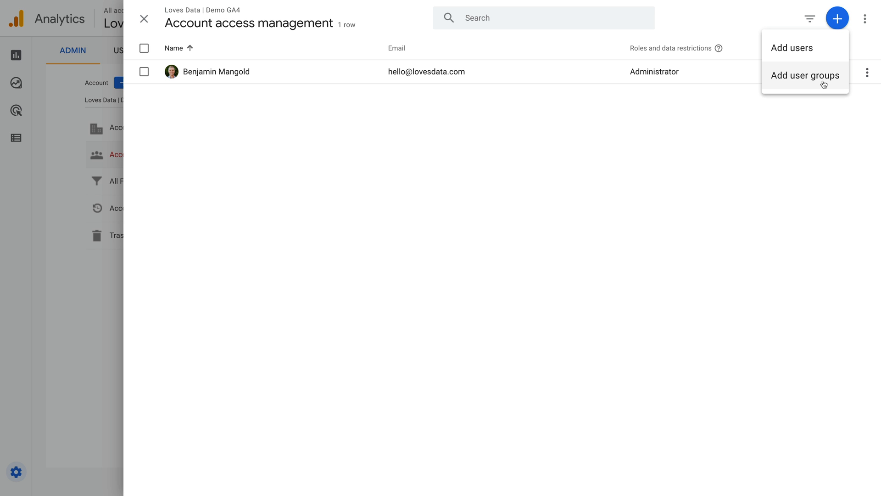
{"action": "left_click", "coordinate": [804, 75]}
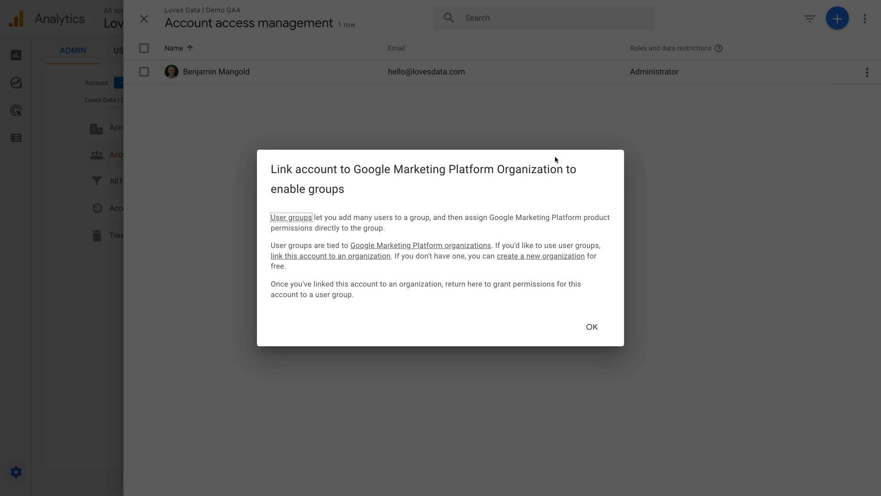
{"action": "mouse_move", "coordinate": [336, 275]}
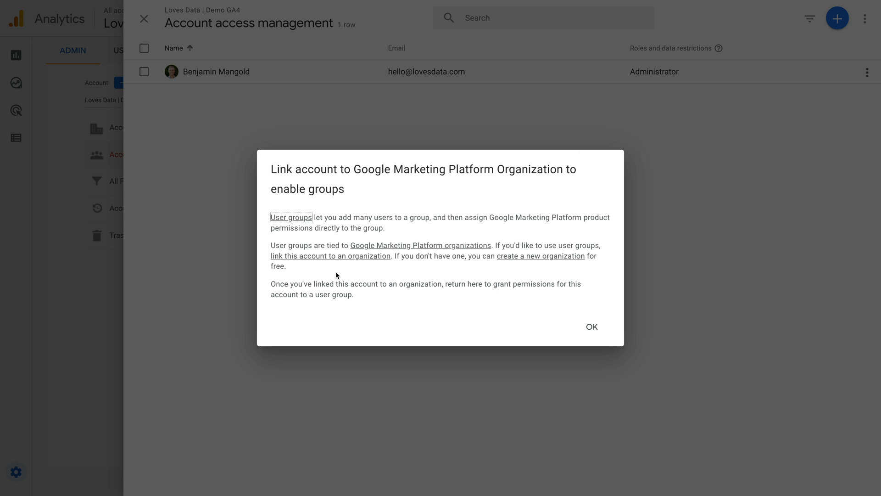
{"action": "mouse_move", "coordinate": [338, 268]}
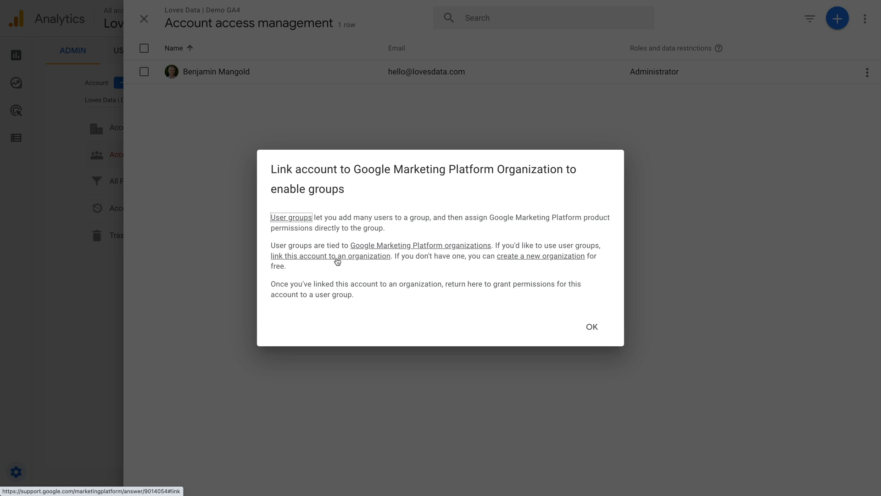
{"action": "mouse_move", "coordinate": [527, 256]}
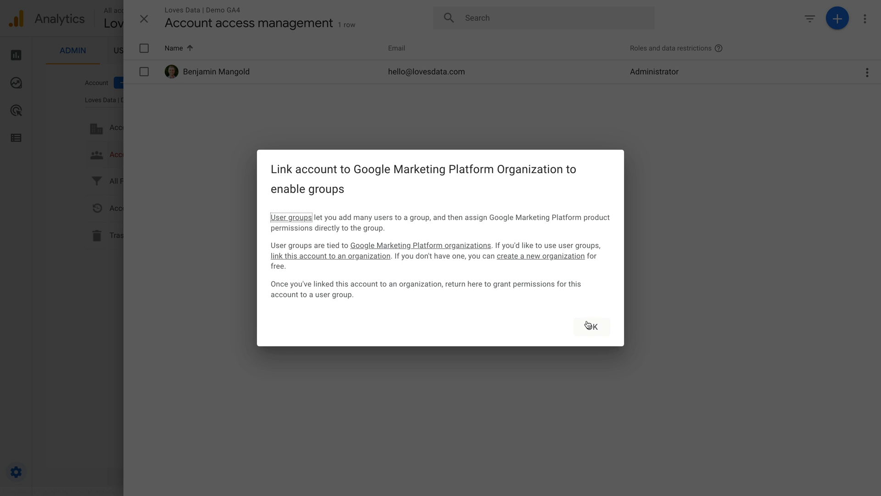
{"action": "left_click", "coordinate": [592, 326]}
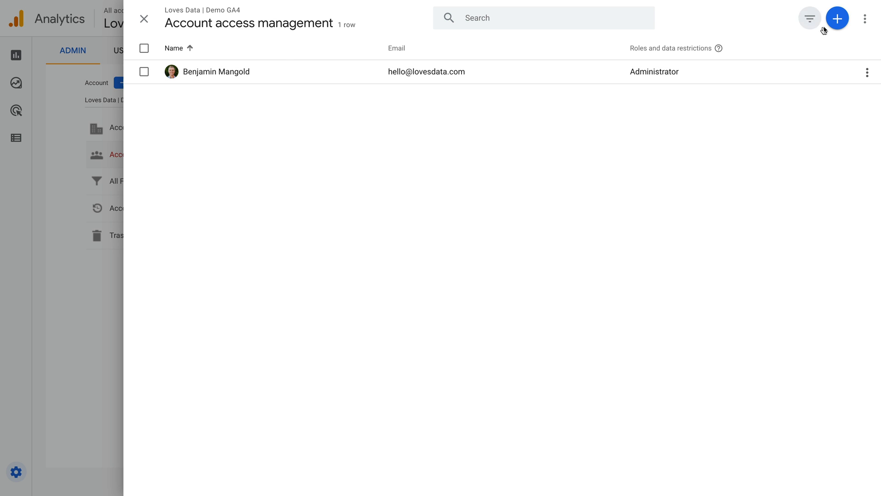
- Start adding a user and select the Editor standard role after briefly choosing Administrator
{"action": "left_click", "coordinate": [836, 18]}
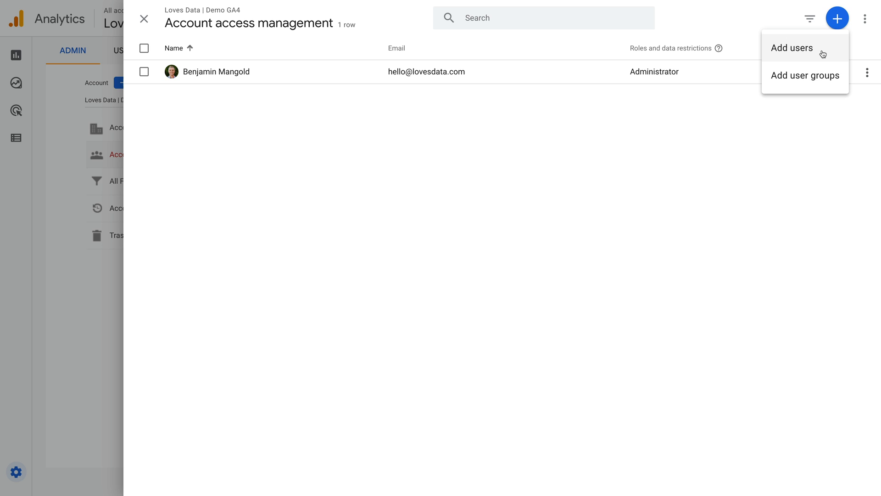
{"action": "left_click", "coordinate": [792, 47]}
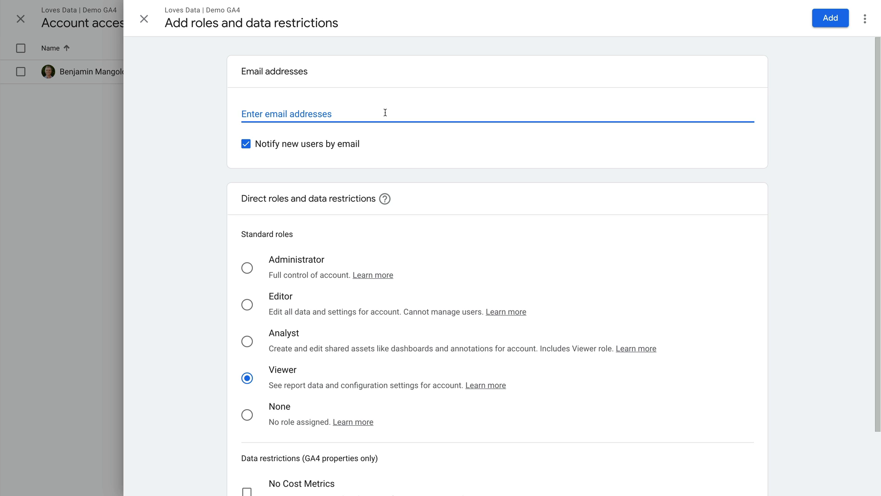
{"action": "scroll", "scroll_direction": "down", "scroll_amount": 3}
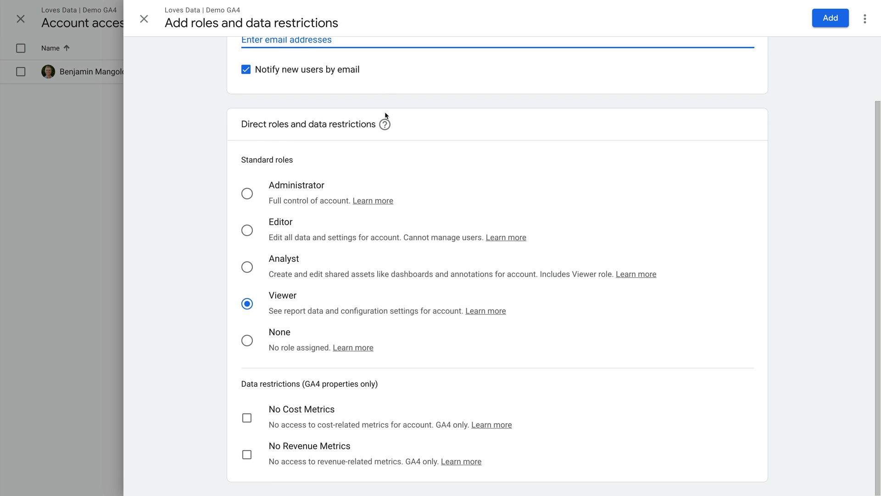
{"action": "mouse_move", "coordinate": [348, 188]}
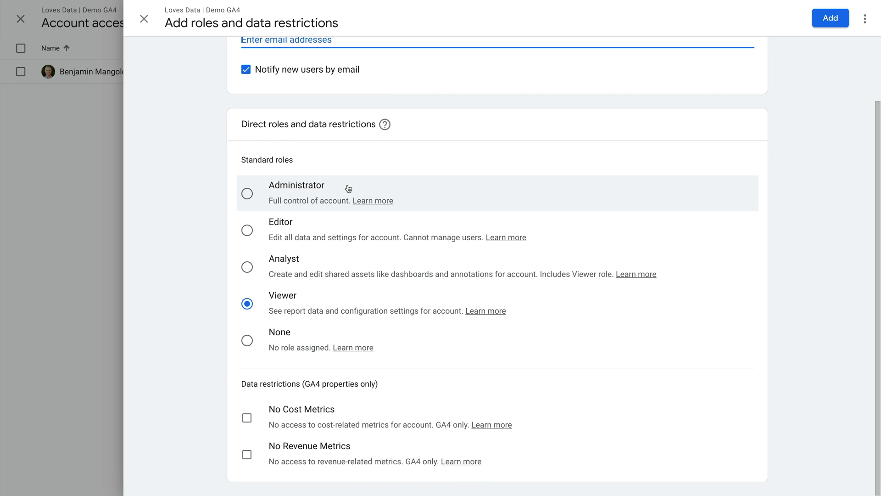
{"action": "left_click", "coordinate": [247, 193]}
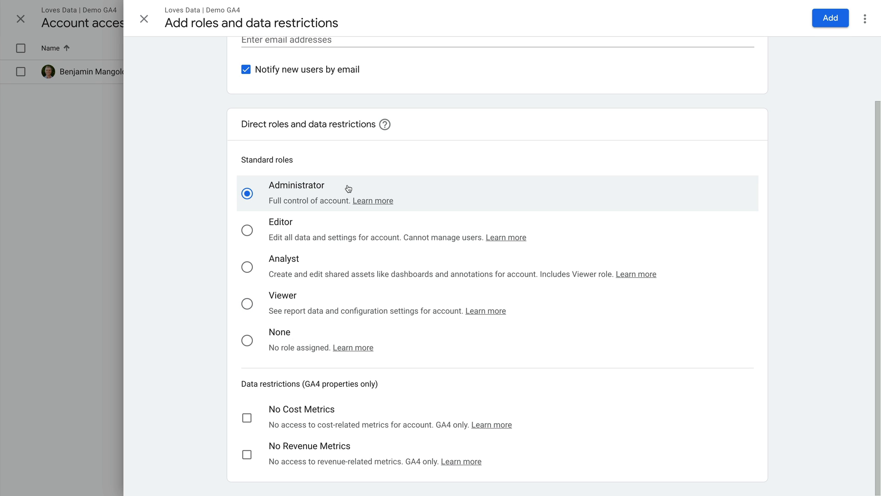
{"action": "left_click", "coordinate": [247, 230]}
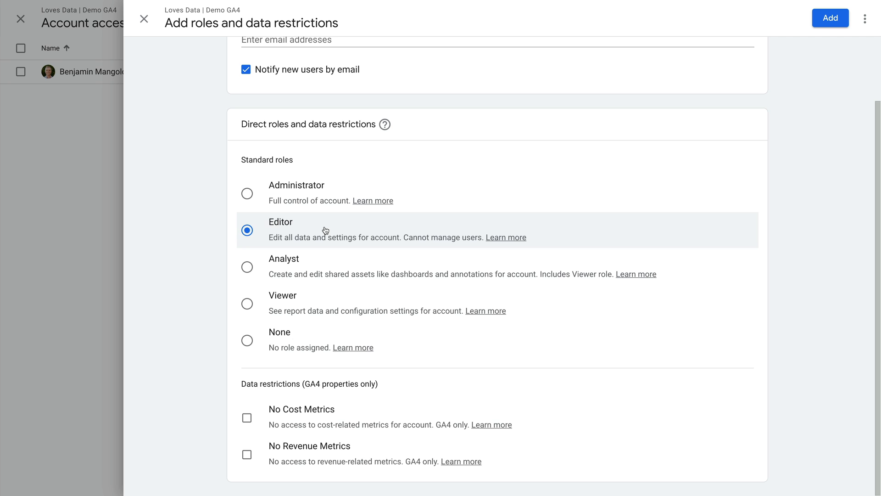
- Move the new user's standard role through Analyst and Viewer, settling on None
{"action": "left_click", "coordinate": [247, 266]}
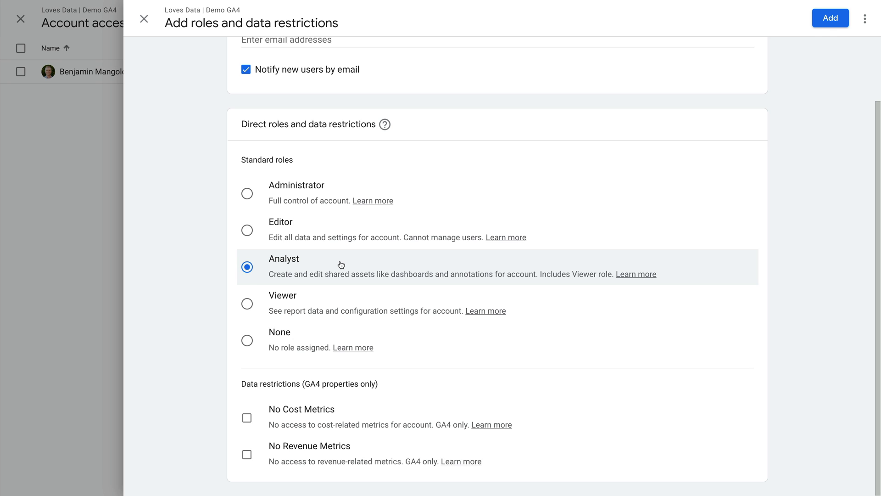
{"action": "left_click", "coordinate": [247, 303]}
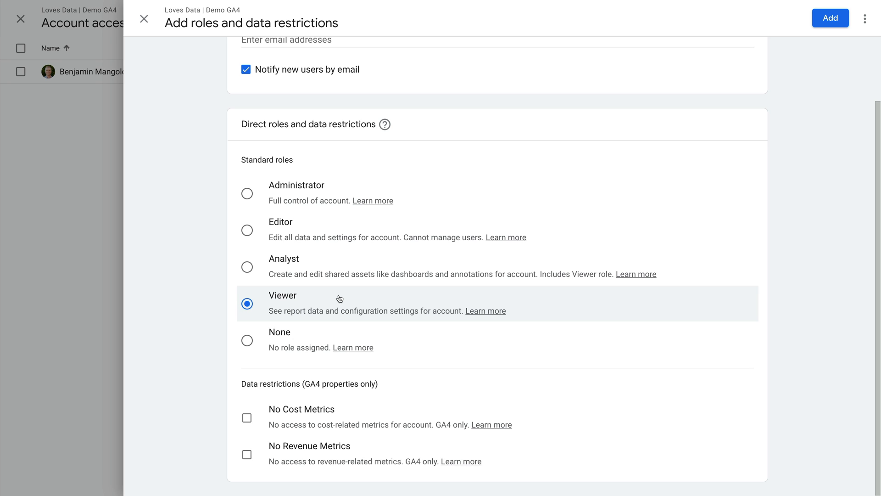
{"action": "left_click", "coordinate": [247, 341]}
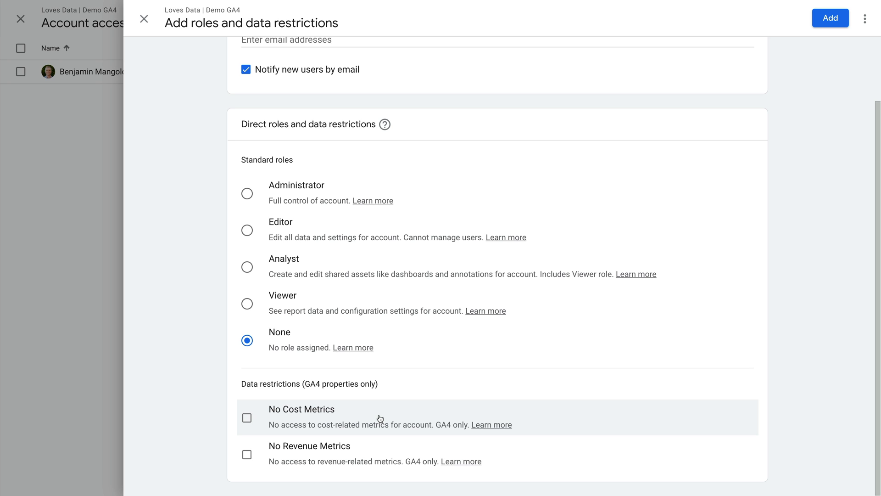
{"action": "mouse_move", "coordinate": [301, 419]}
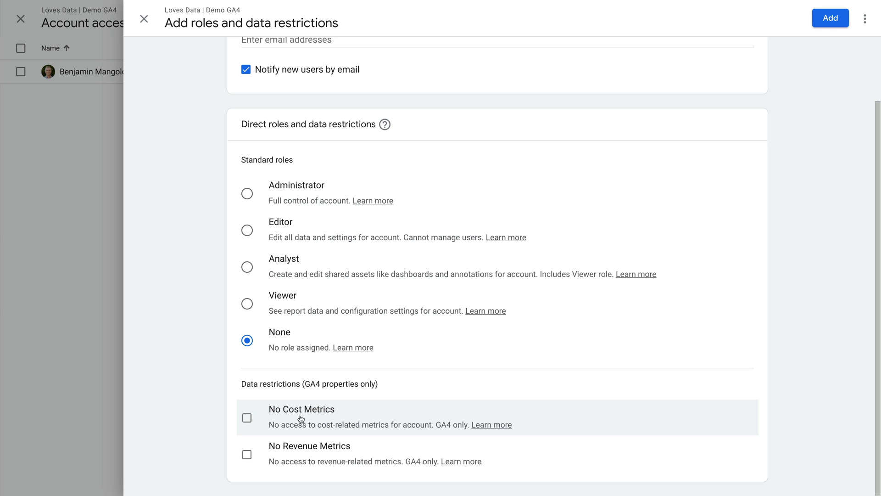
- Tick the No Cost Metrics and No Revenue Metrics data restrictions for the new user
{"action": "left_click", "coordinate": [246, 417]}
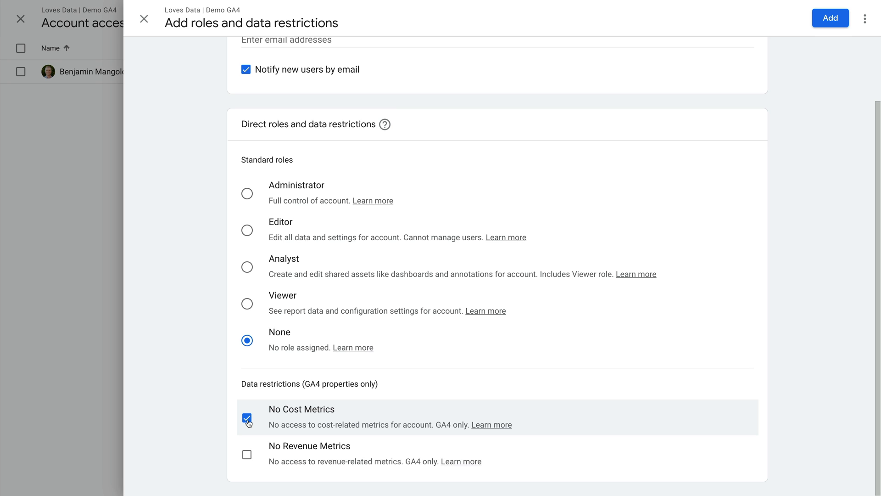
{"action": "left_click", "coordinate": [247, 454]}
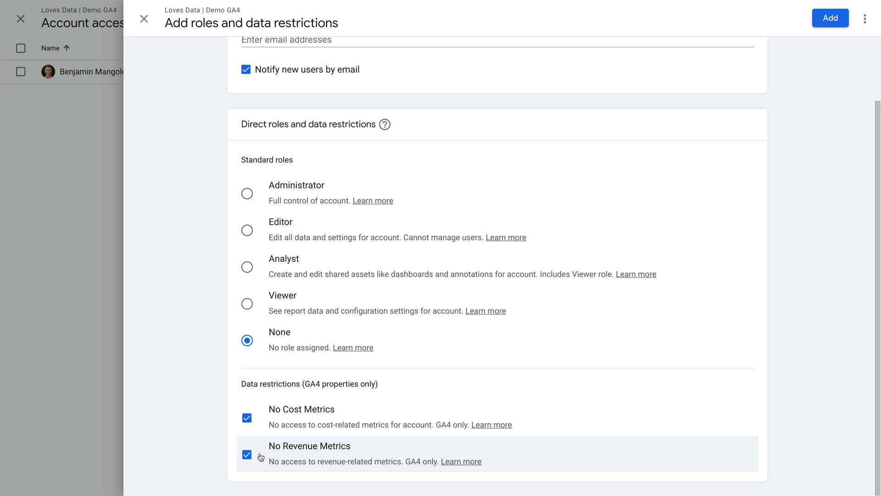
{"action": "mouse_move", "coordinate": [266, 456]}
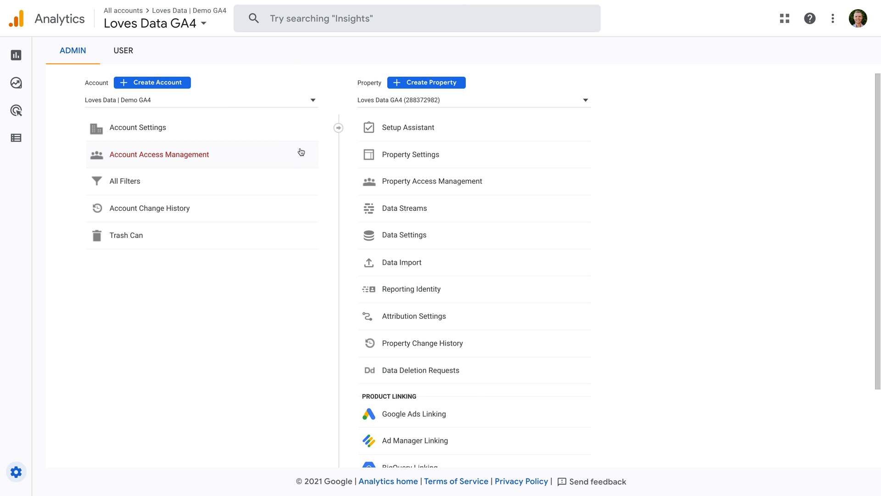
{"action": "mouse_move", "coordinate": [432, 180]}
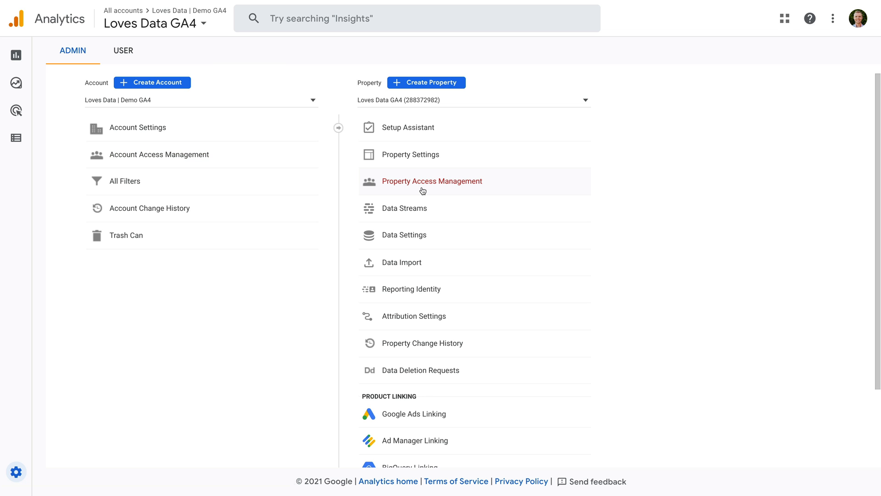
{"action": "left_click", "coordinate": [432, 181]}
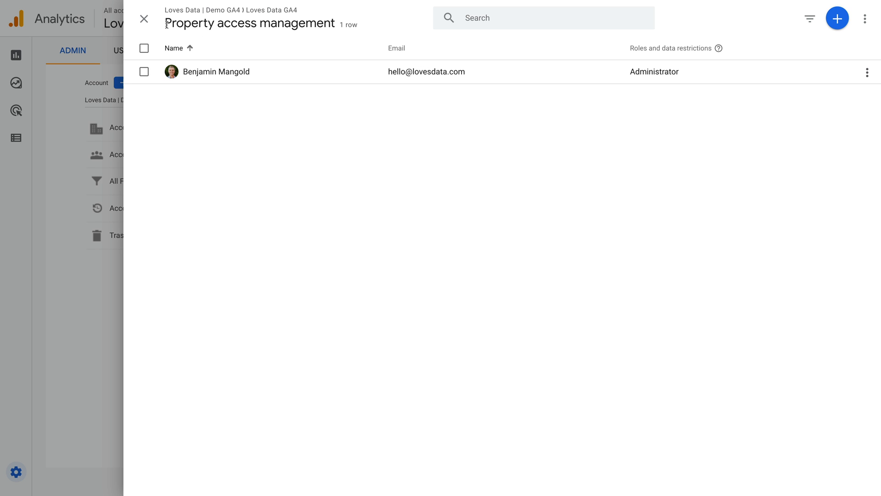
{"action": "double_click", "coordinate": [189, 23]}
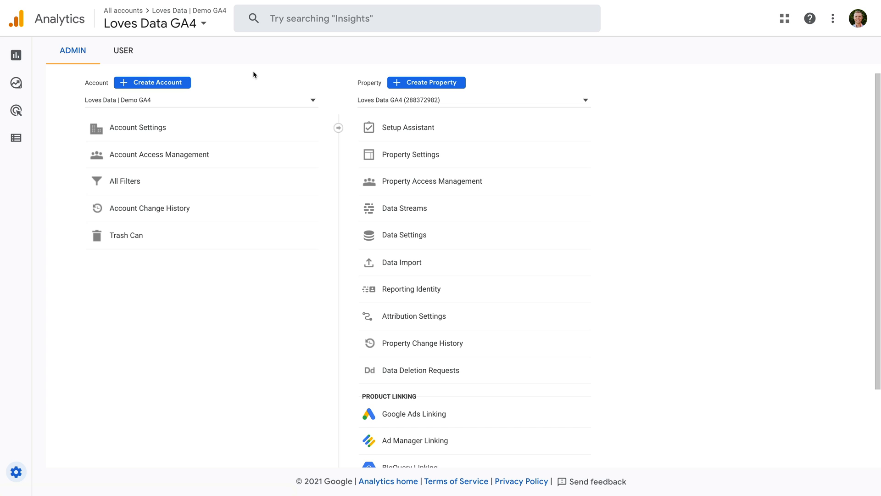
{"action": "mouse_move", "coordinate": [285, 89]}
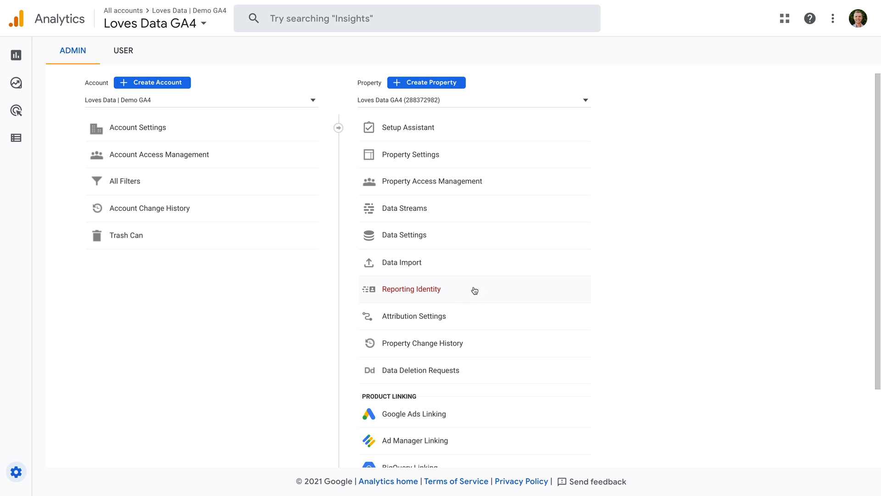
{"action": "mouse_move", "coordinate": [477, 370]}
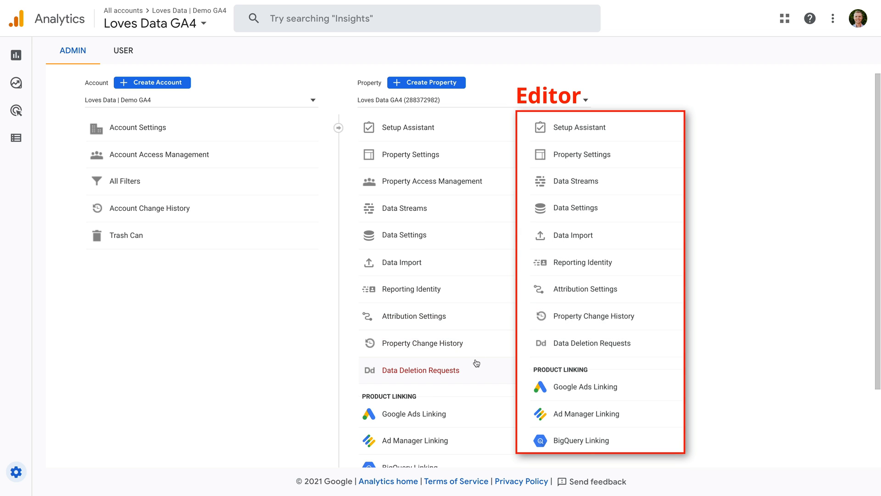
{"action": "mouse_move", "coordinate": [413, 315]}
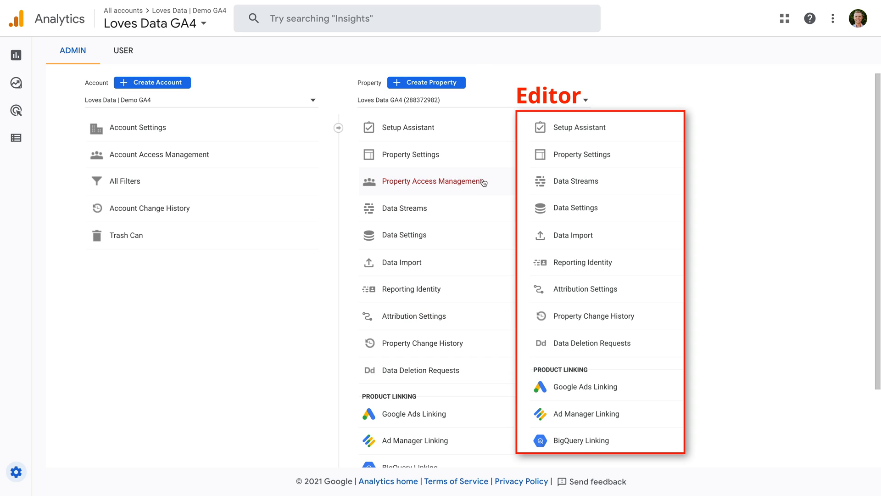
{"action": "mouse_move", "coordinate": [414, 315]}
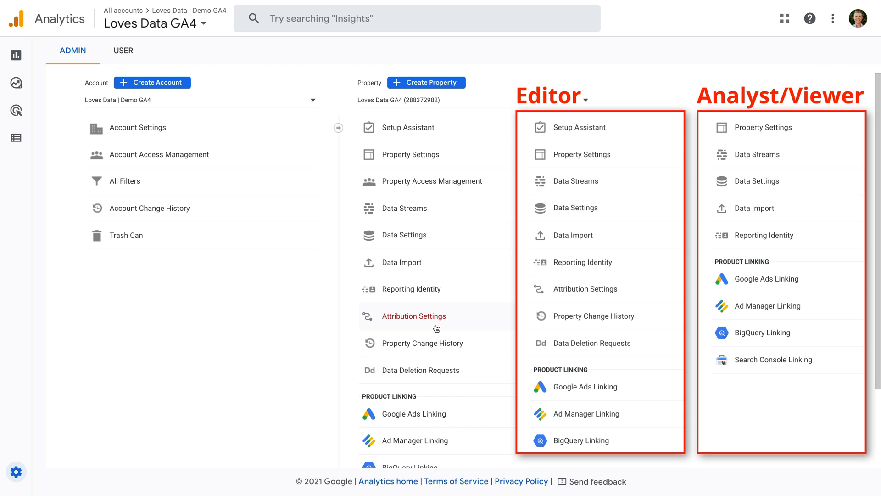
{"action": "mouse_move", "coordinate": [237, 245]}
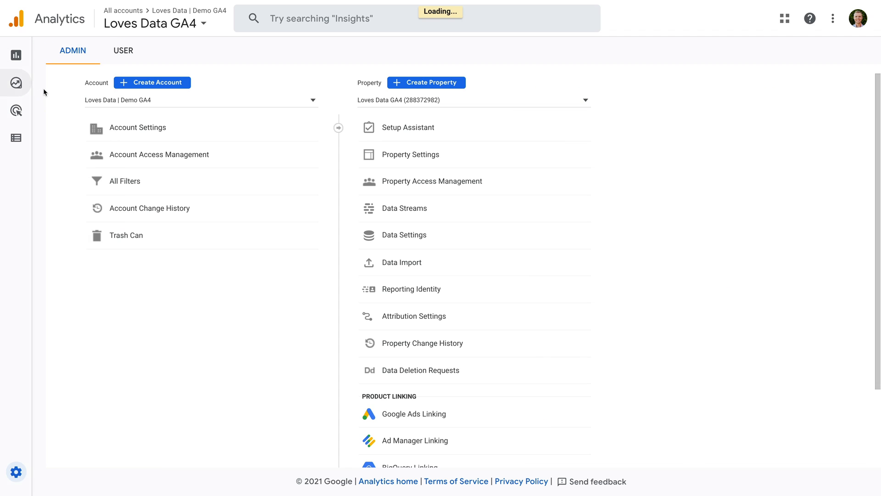
- In Explorations, check the Owner filter and show the action menu for My Exploration Report
{"action": "left_click", "coordinate": [16, 83]}
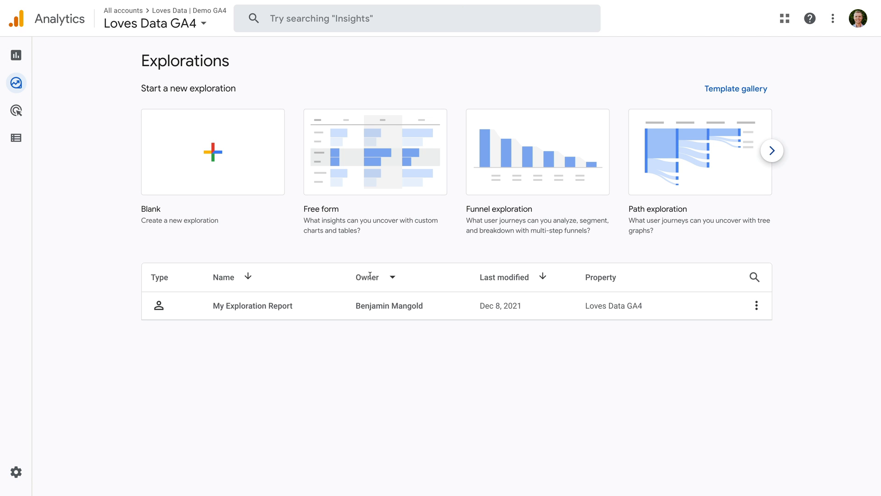
{"action": "left_click", "coordinate": [393, 276]}
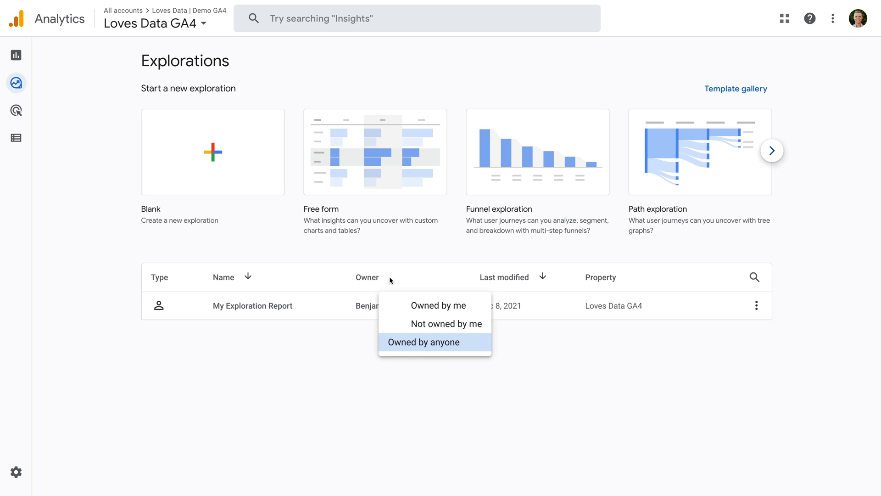
{"action": "mouse_move", "coordinate": [437, 305]}
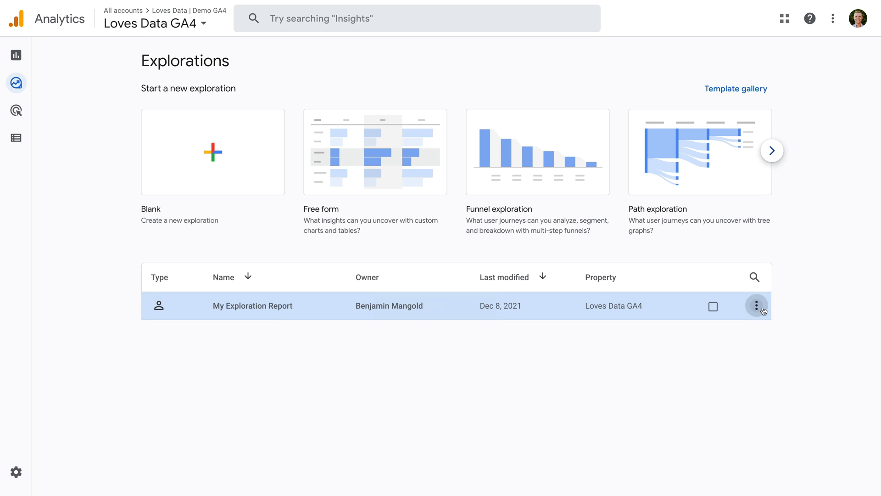
{"action": "left_click", "coordinate": [756, 305]}
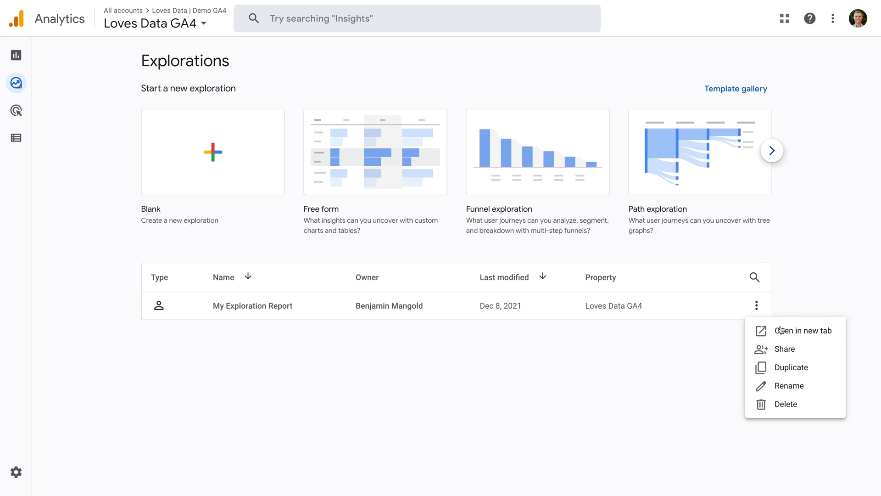
{"action": "mouse_move", "coordinate": [787, 349]}
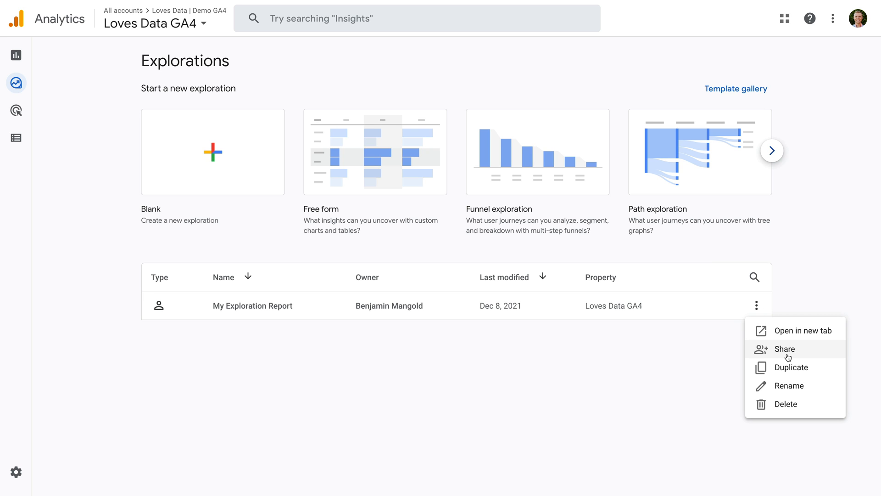